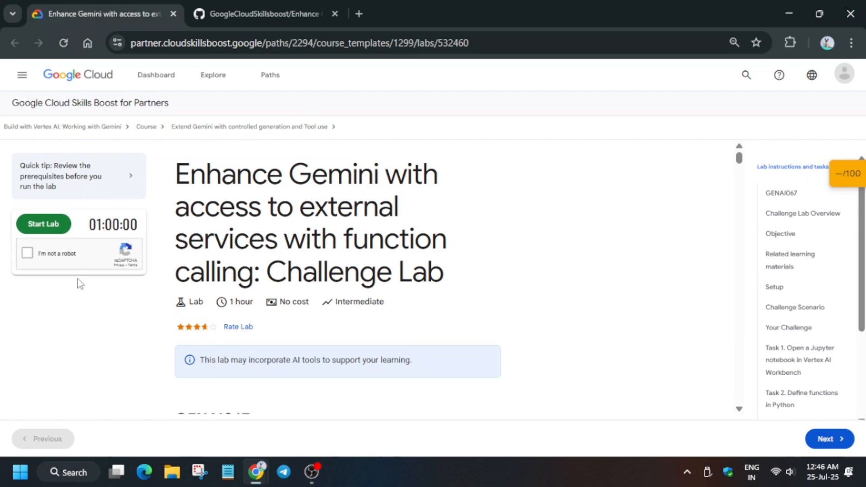
Pass the reCAPTCHA robot check and start the challenge lab timer.
{"action": "left_click", "coordinate": [27, 252]}
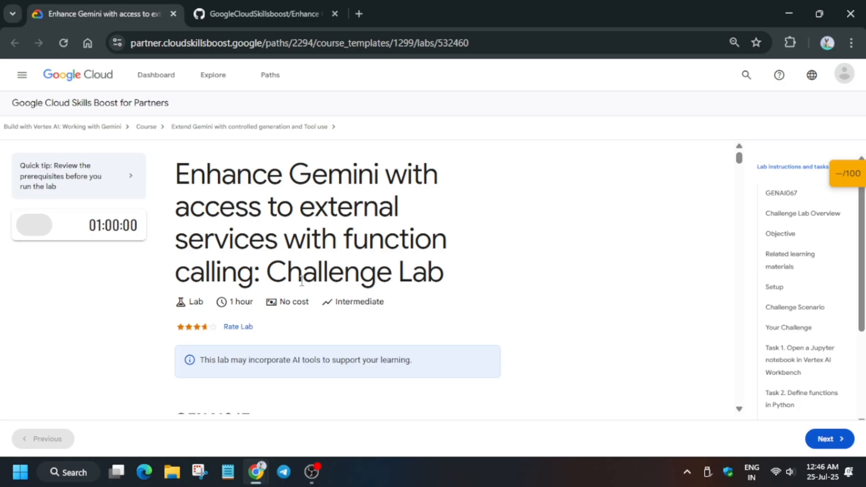
{"action": "left_click", "coordinate": [34, 225]}
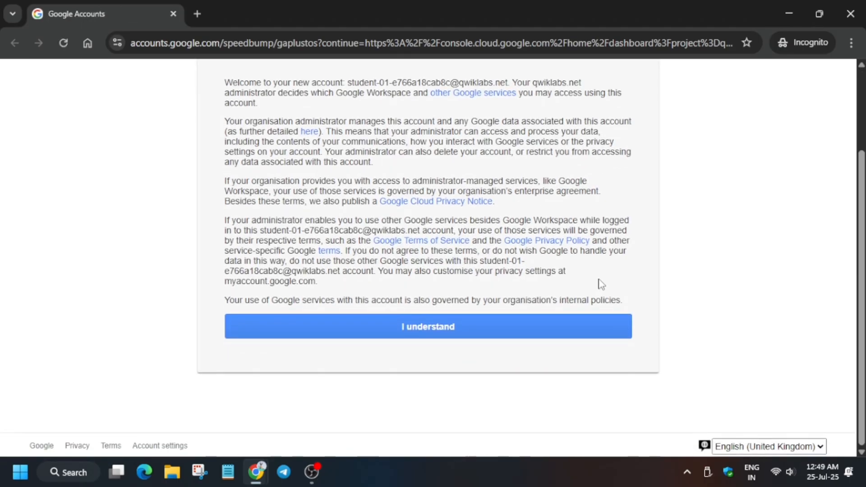
Accept the student account's terms and bring up the Google Cloud products menu.
{"action": "left_click", "coordinate": [428, 326]}
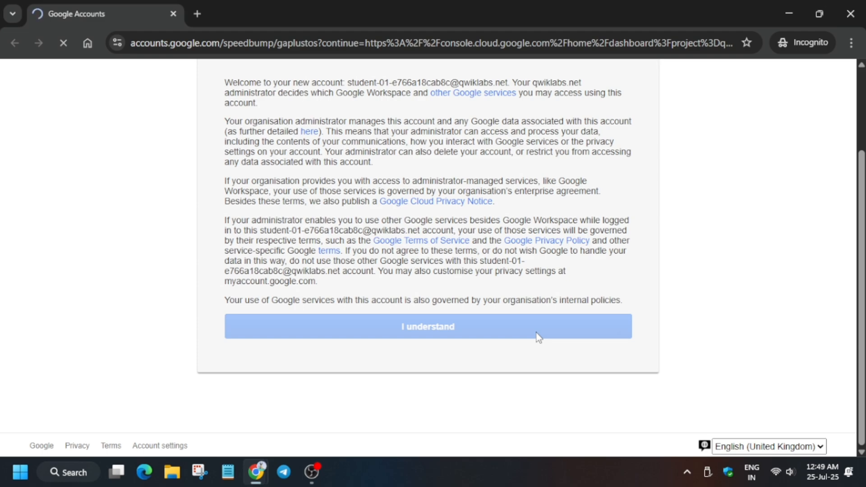
{"action": "left_click", "coordinate": [427, 327]}
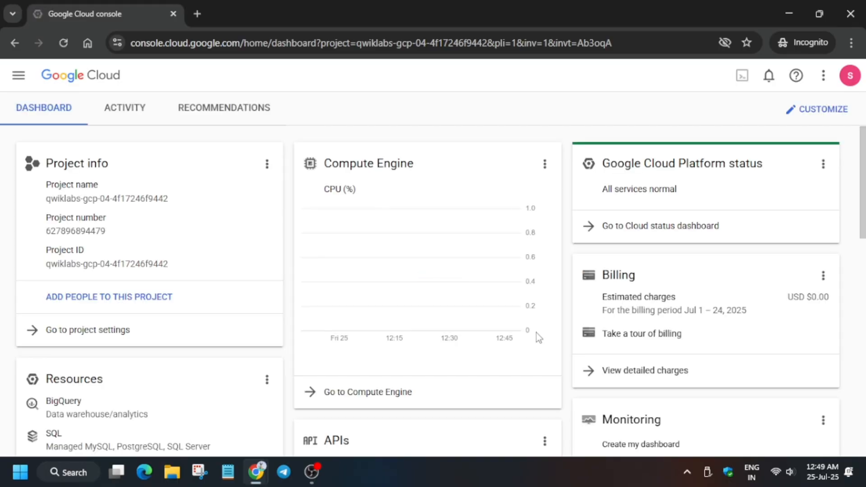
{"action": "left_click", "coordinate": [18, 75]}
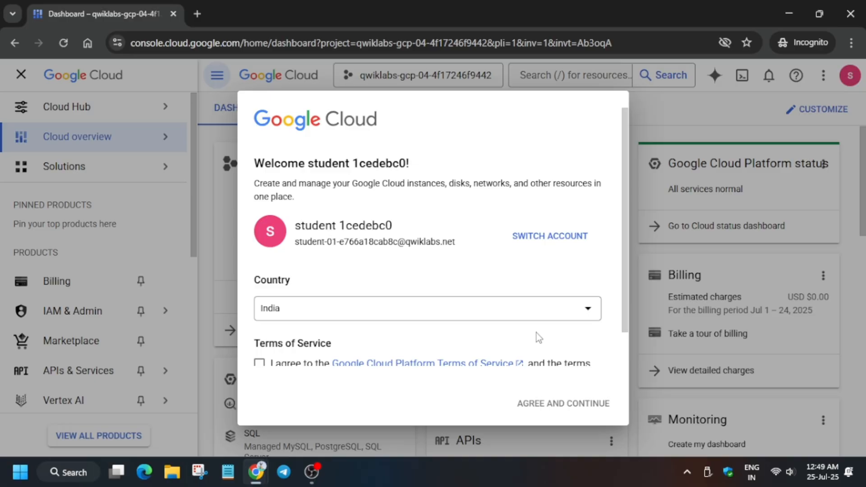
{"action": "mouse_move", "coordinate": [405, 262]}
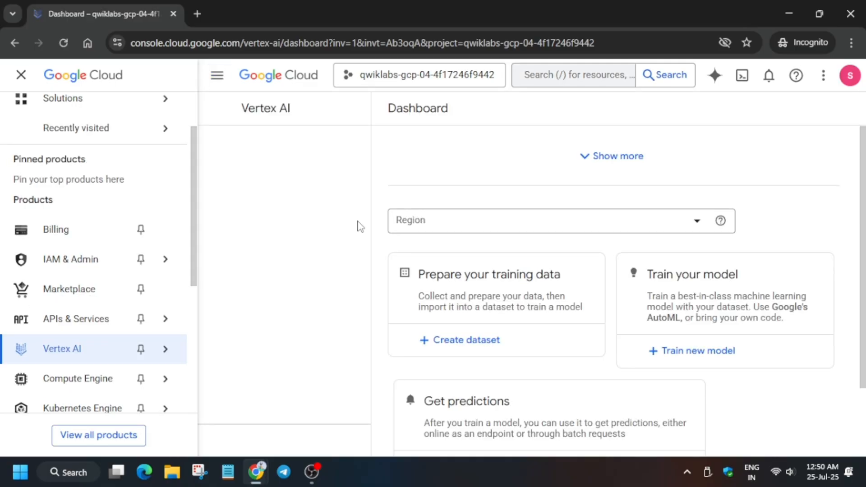
Reach the Vertex AI dashboard and enable all recommended Vertex AI APIs.
{"action": "left_click", "coordinate": [21, 74]}
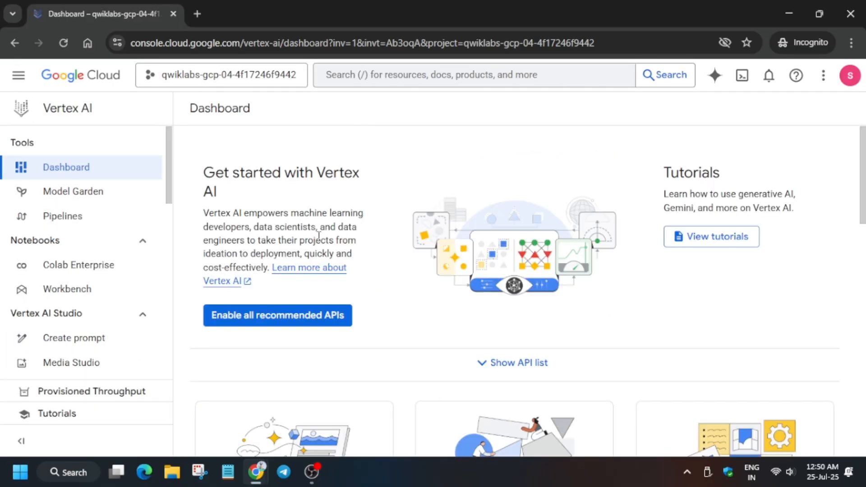
{"action": "left_click", "coordinate": [278, 315]}
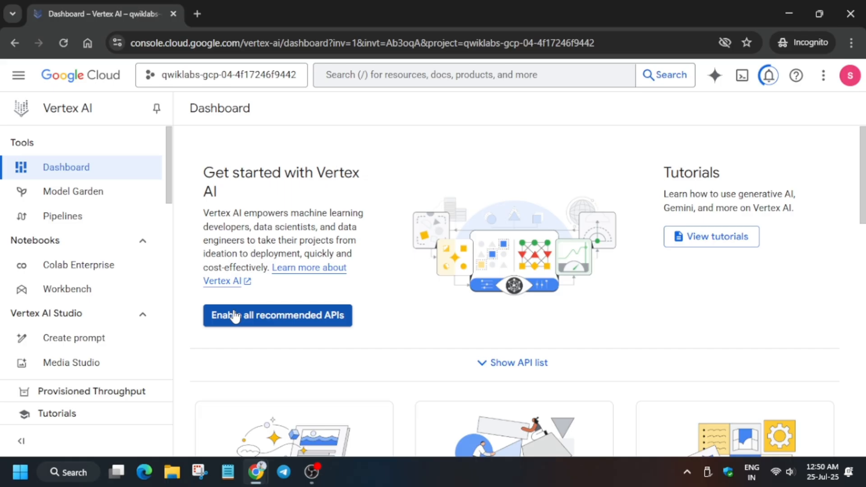
{"action": "left_click", "coordinate": [66, 289]}
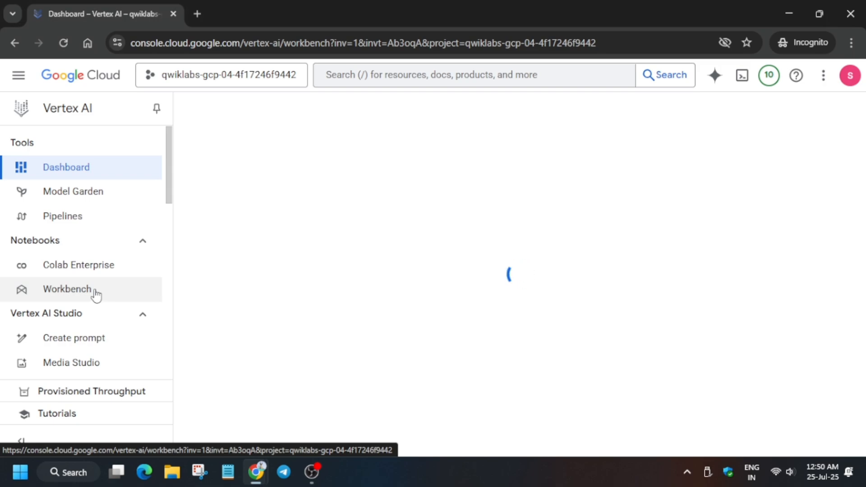
Go to Workbench, dismissing the JupyterLab 4 notice and the tutorial side panel.
{"action": "left_click", "coordinate": [66, 288]}
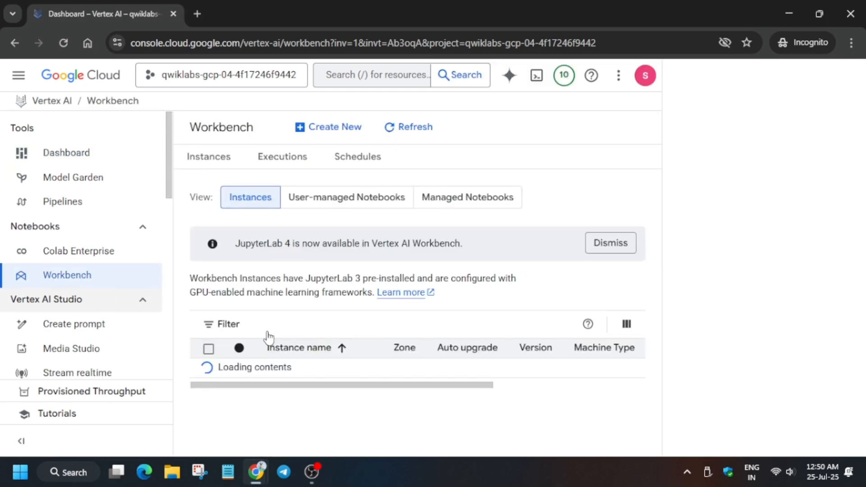
{"action": "left_click", "coordinate": [610, 243]}
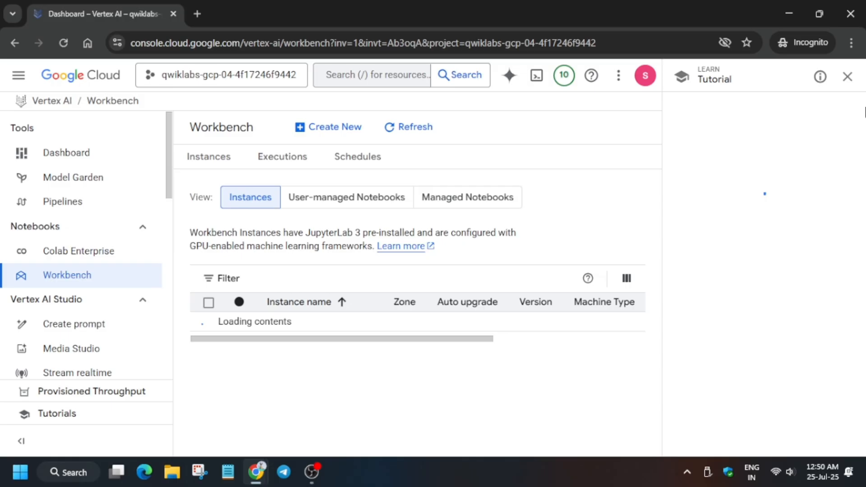
{"action": "left_click", "coordinate": [849, 75]}
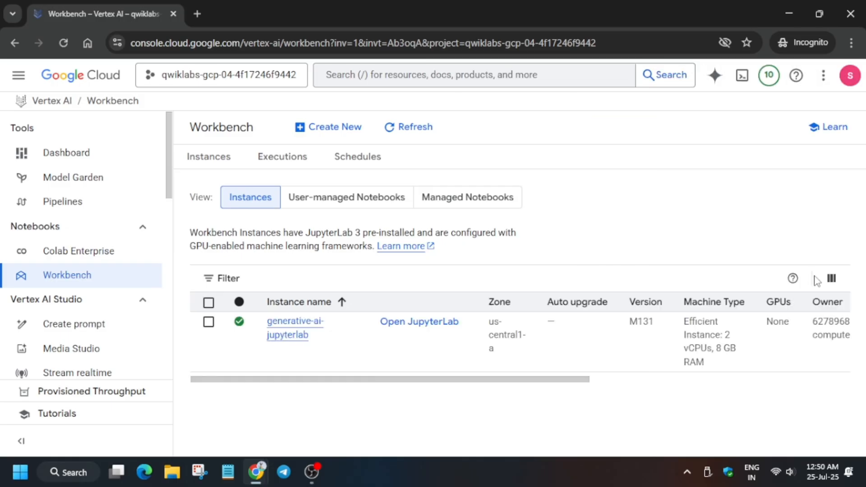
{"action": "mouse_move", "coordinate": [417, 336]}
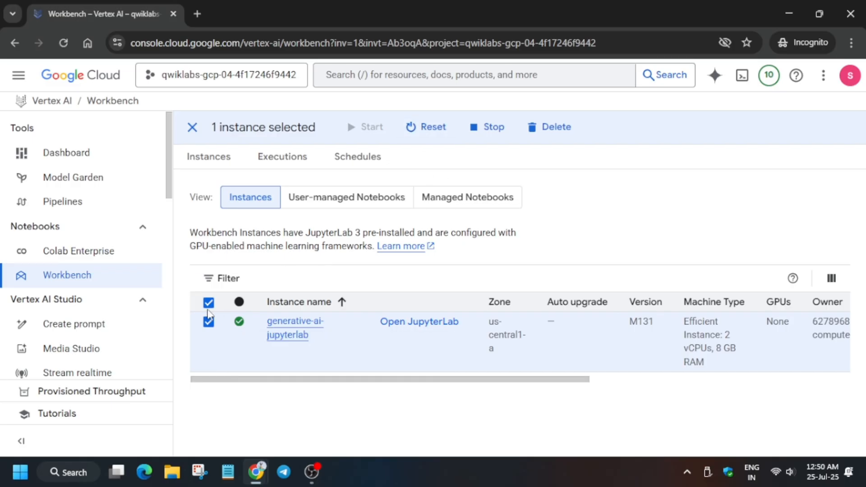
Launch JupyterLab for the generative-ai-jupyterlab Workbench instance.
{"action": "left_click", "coordinate": [208, 302]}
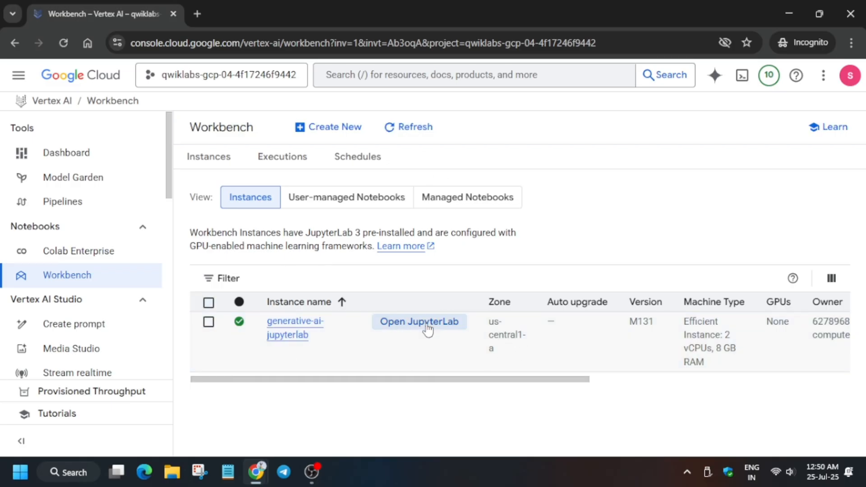
{"action": "left_click", "coordinate": [419, 321]}
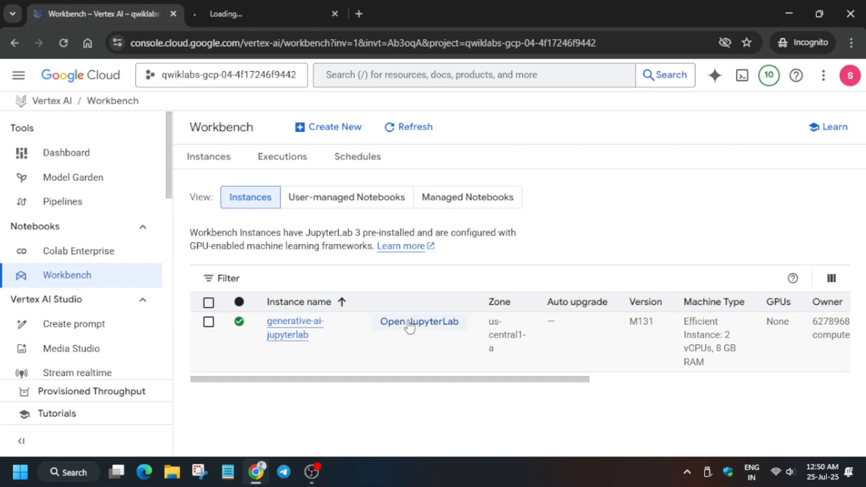
{"action": "left_click", "coordinate": [420, 321]}
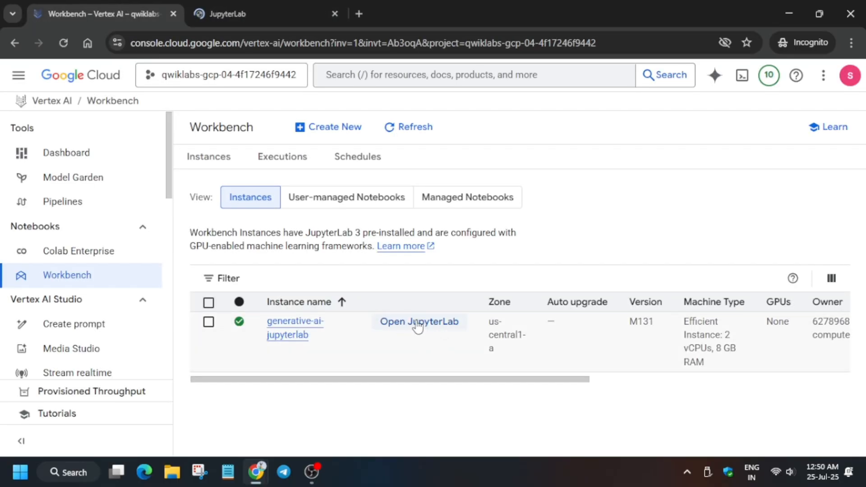
{"action": "left_click", "coordinate": [419, 321]}
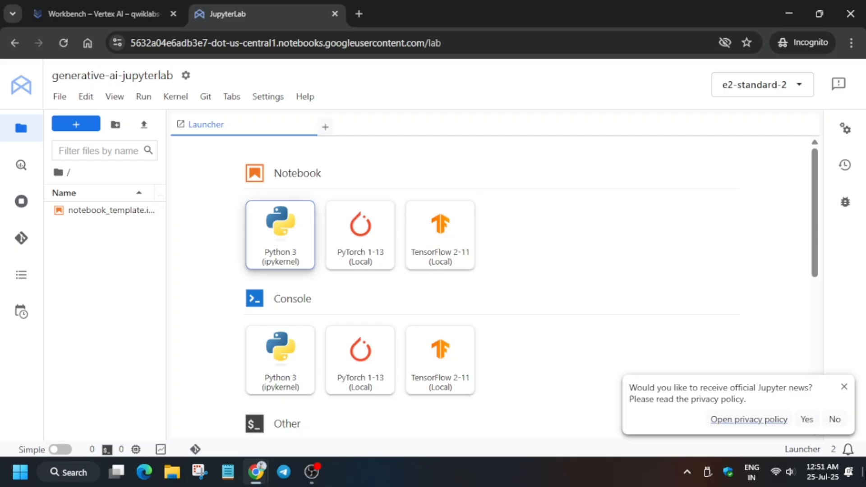
Create a Python 3 notebook and rename it to function_lab.ipynb.
{"action": "left_click", "coordinate": [279, 234]}
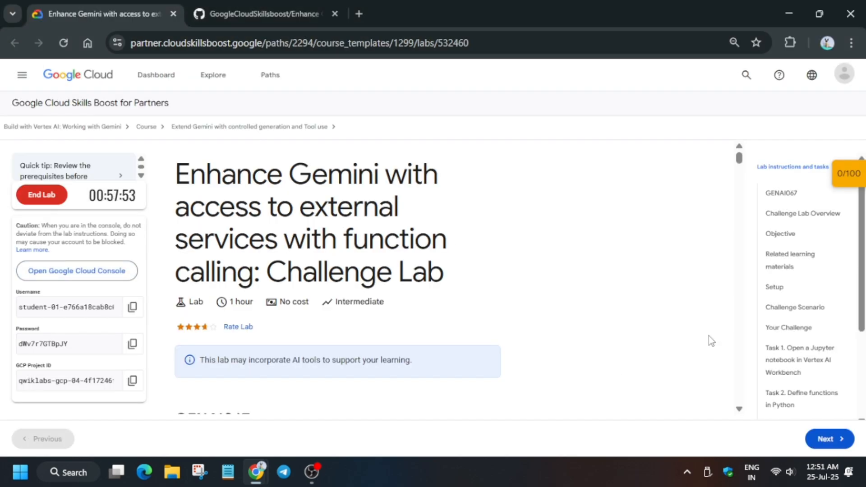
{"action": "scroll", "scroll_direction": "down", "scroll_amount": 3}
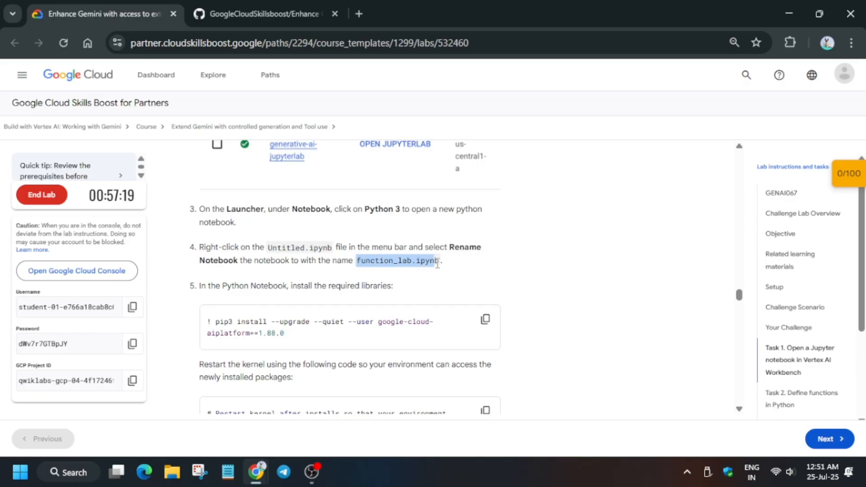
{"action": "right_click", "coordinate": [205, 124]}
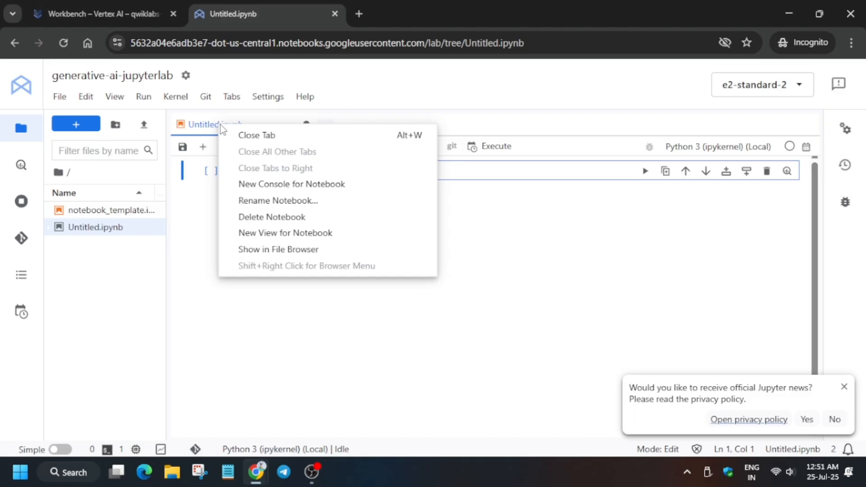
{"action": "left_click", "coordinate": [278, 200]}
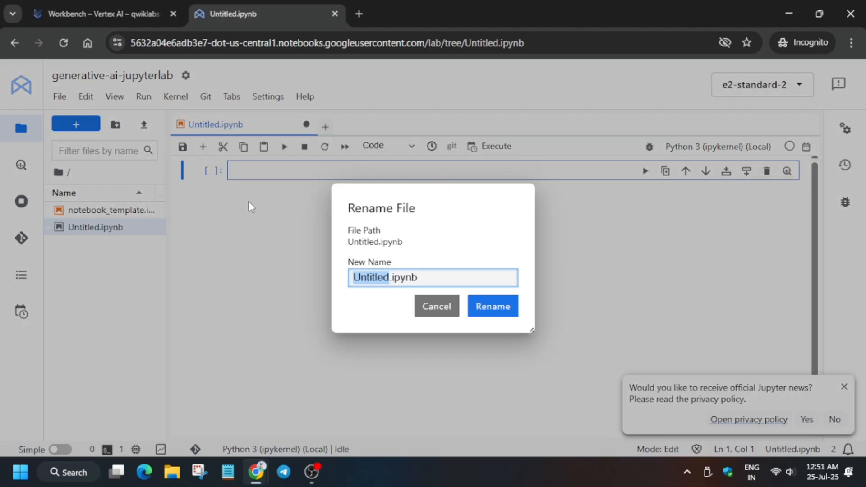
{"action": "type", "text": "function_lab"}
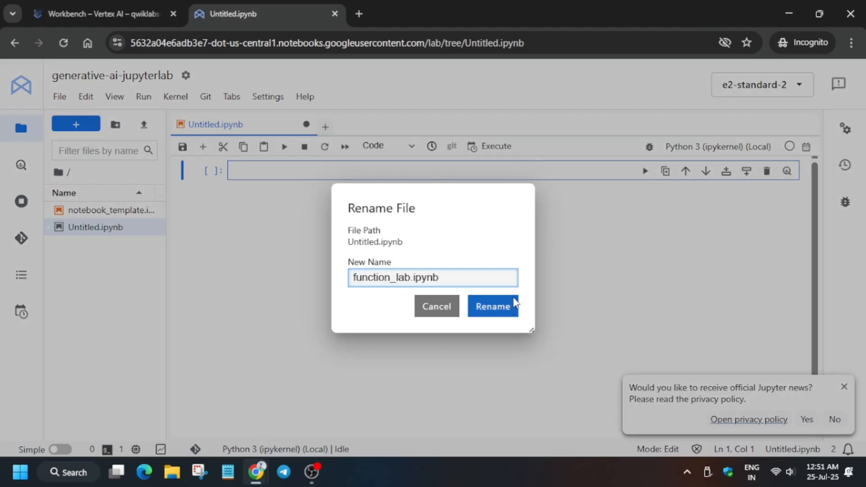
Confirm the function_lab.ipynb rename and return to the lab instructions.
{"action": "right_click", "coordinate": [86, 211]}
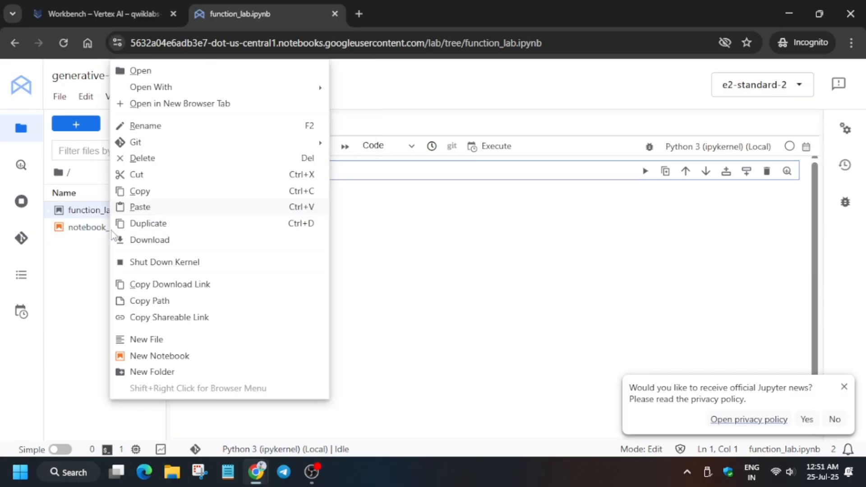
{"action": "mouse_move", "coordinate": [173, 245]}
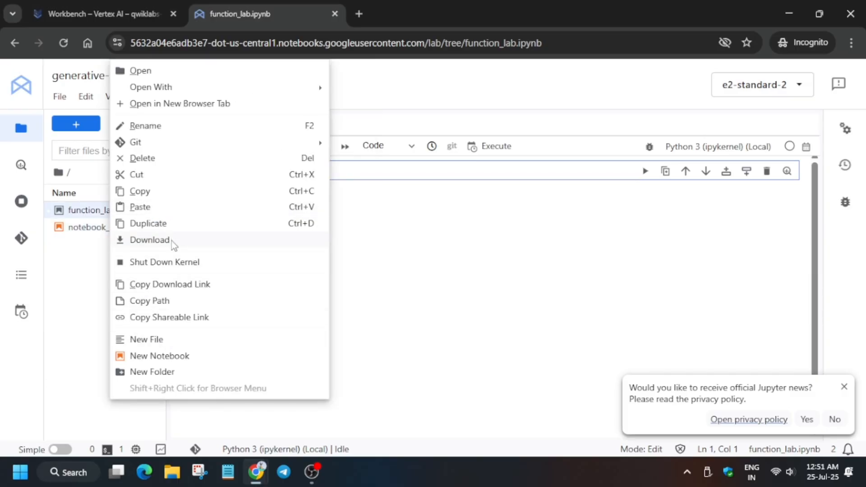
{"action": "left_click", "coordinate": [508, 274]}
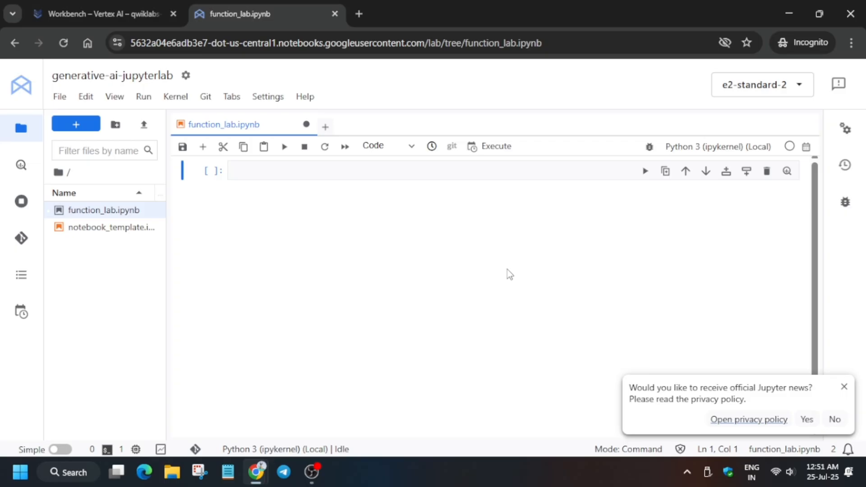
{"action": "left_click", "coordinate": [99, 14]}
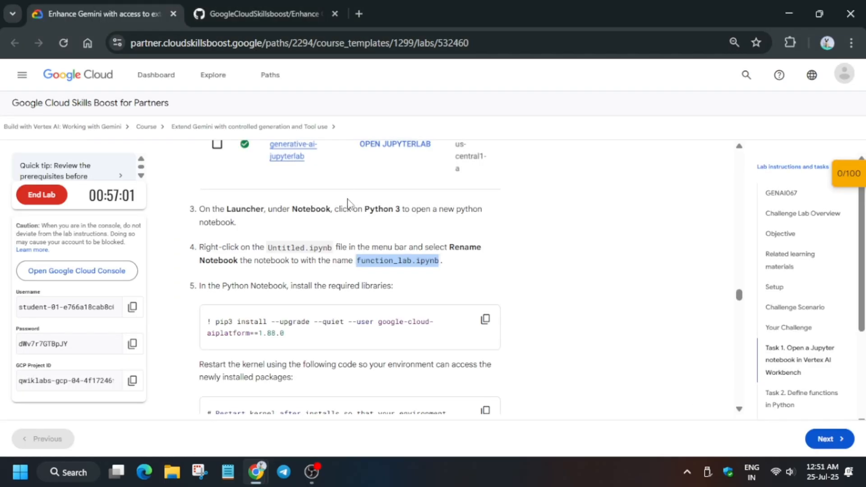
View the GitHub solution's install, kernel-restart and Vertex AI import code block.
{"action": "left_click", "coordinate": [266, 13]}
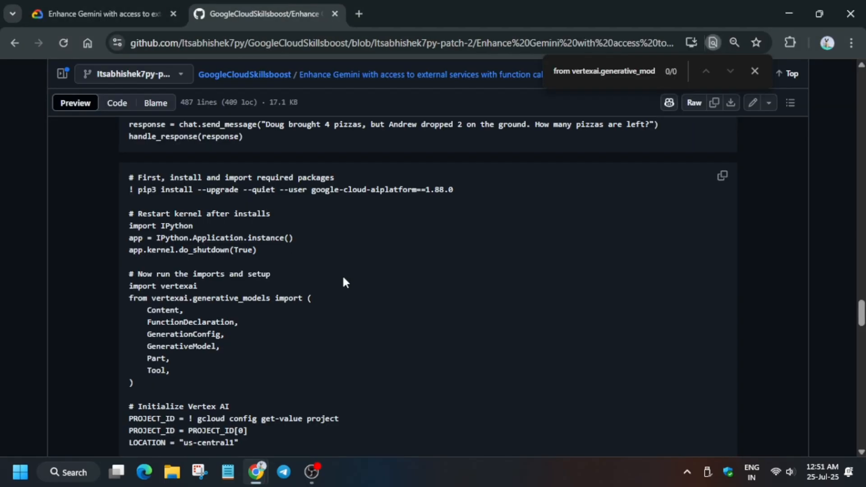
{"action": "scroll", "scroll_direction": "down", "scroll_amount": 3}
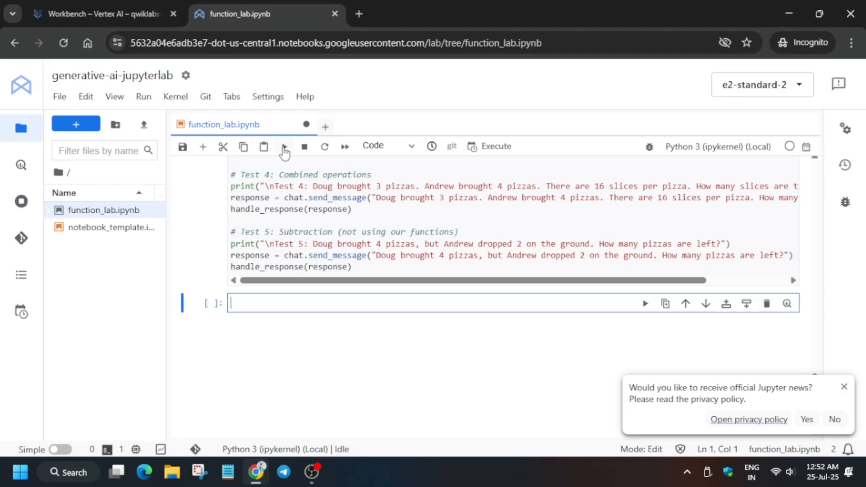
Run the five-prompt test cell so Test 1 prints the atom joke, then return to the lab page.
{"action": "left_click", "coordinate": [285, 146]}
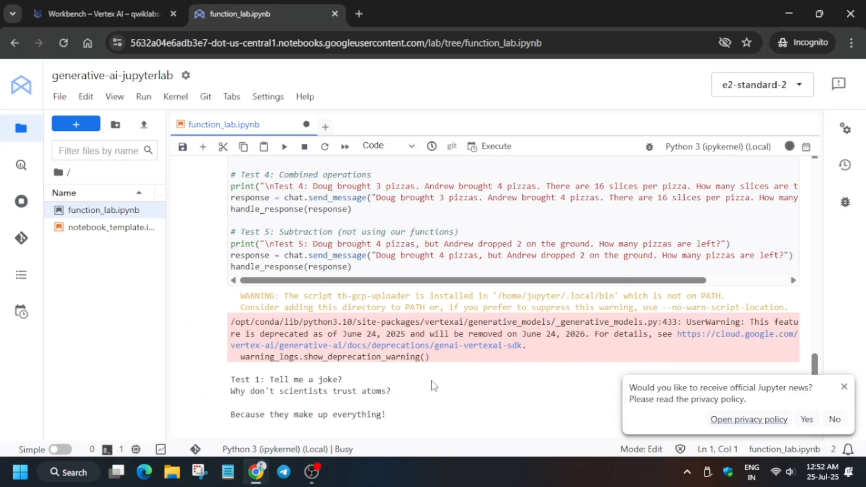
{"action": "left_click", "coordinate": [99, 14]}
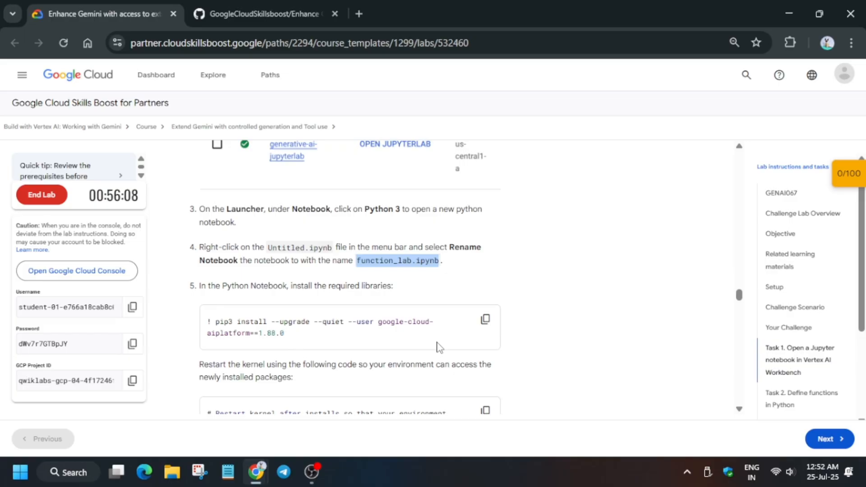
Review Task 2 and check progress on the Define Python functions objective.
{"action": "scroll", "scroll_direction": "down", "scroll_amount": 3}
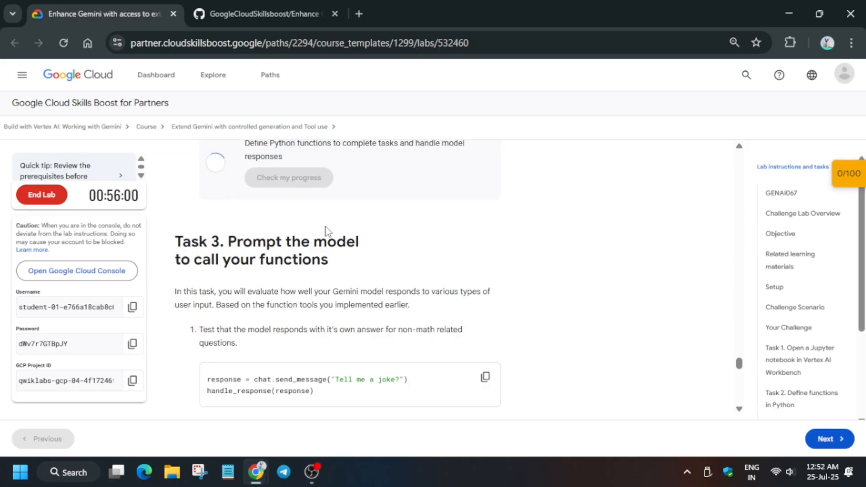
{"action": "scroll", "scroll_direction": "up", "scroll_amount": 3}
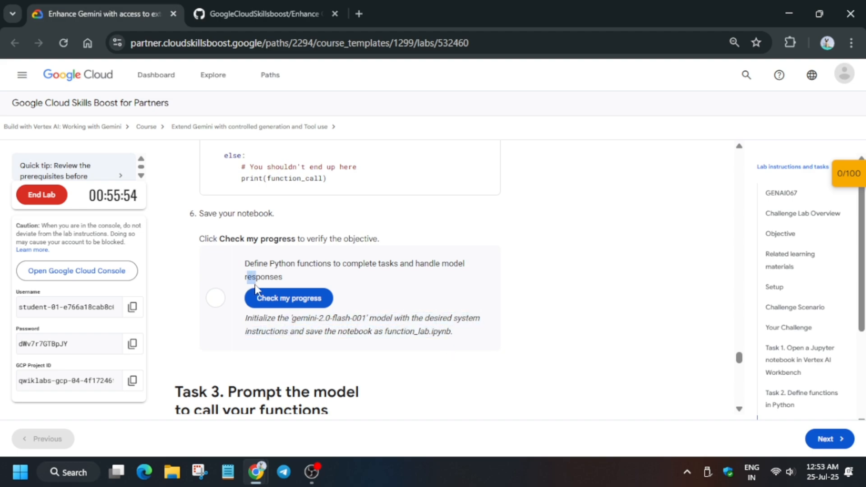
{"action": "left_click", "coordinate": [260, 14]}
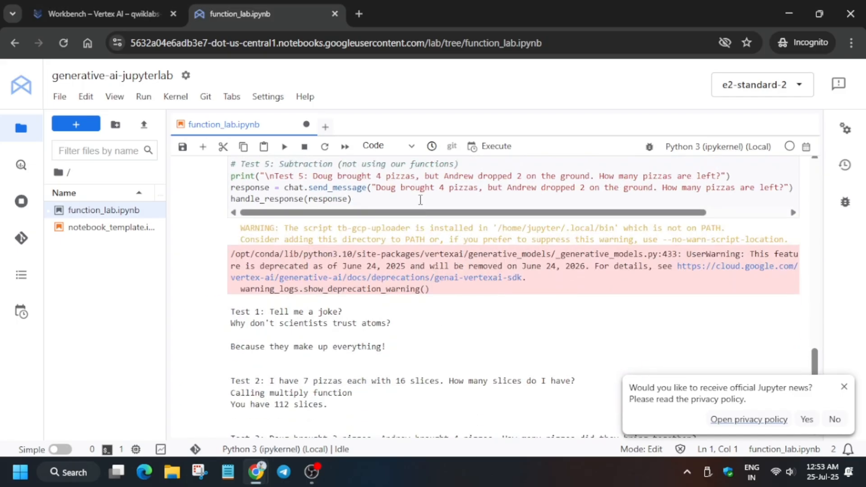
Rerun the prompt tests for 112 slices and 7 pizzas, then view the 50/50 Task 3 checkpoint.
{"action": "left_click", "coordinate": [285, 147]}
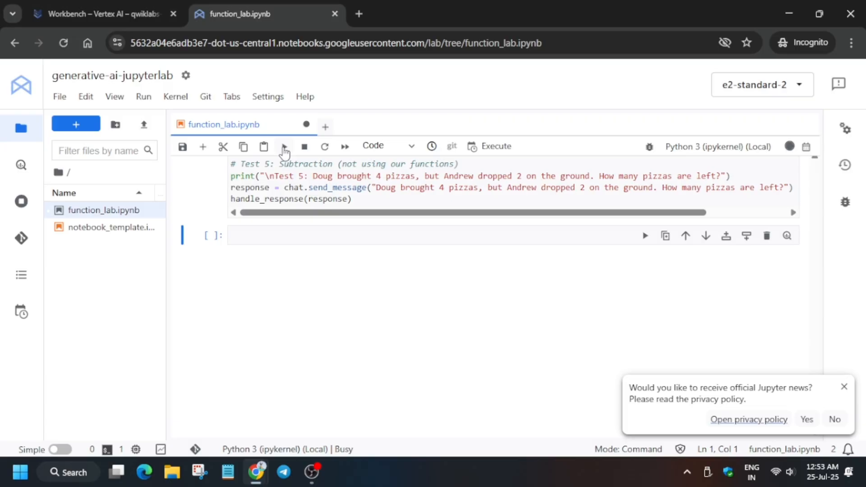
{"action": "left_click", "coordinate": [284, 147]}
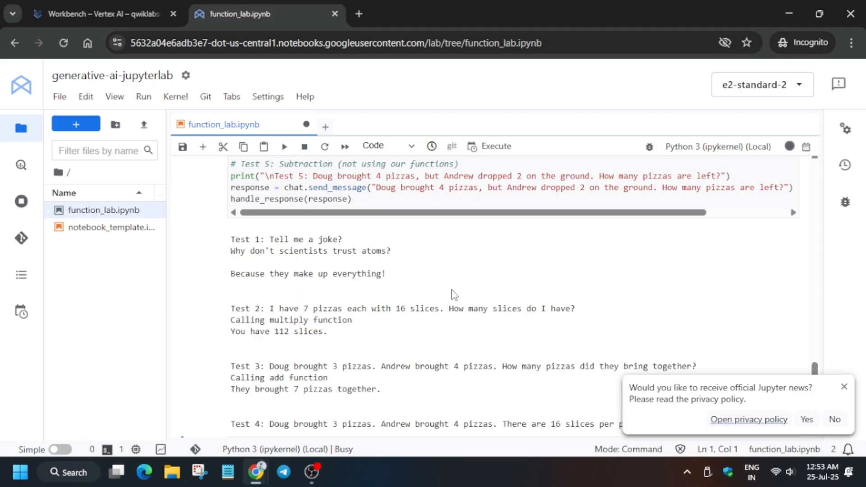
{"action": "left_click", "coordinate": [99, 13]}
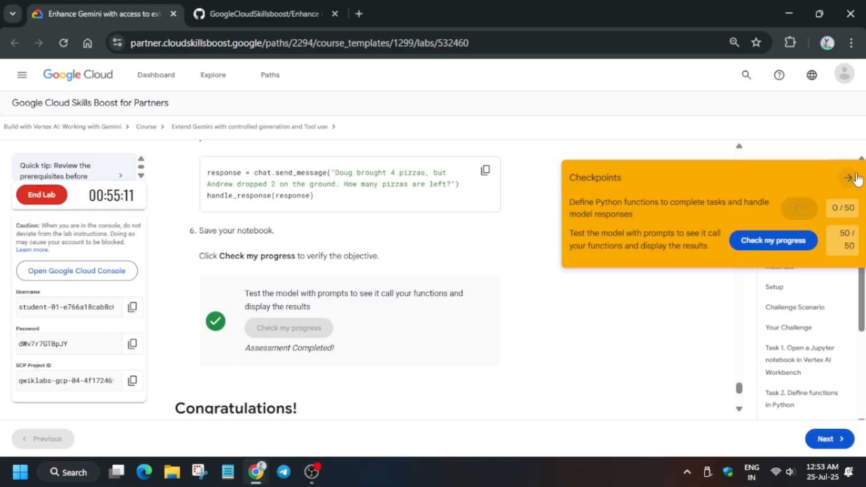
{"action": "left_click", "coordinate": [260, 13]}
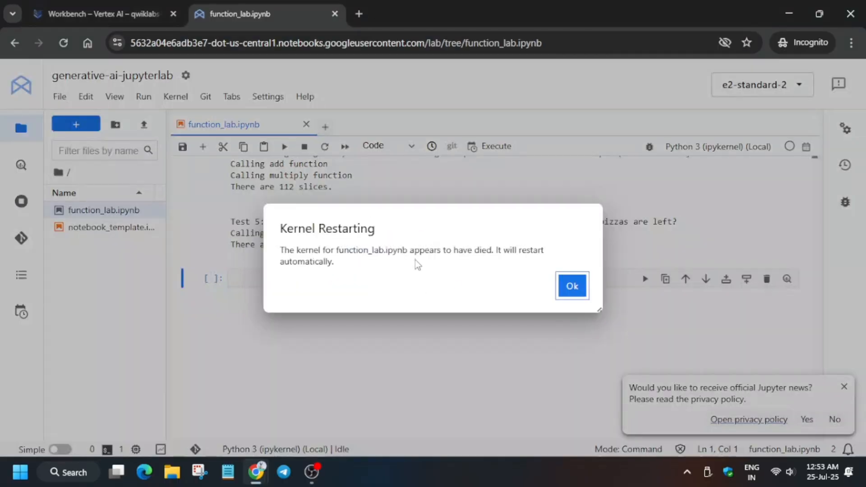
Acknowledge the kernel restart, review all five test outputs, and return to the lab page.
{"action": "left_click", "coordinate": [572, 287]}
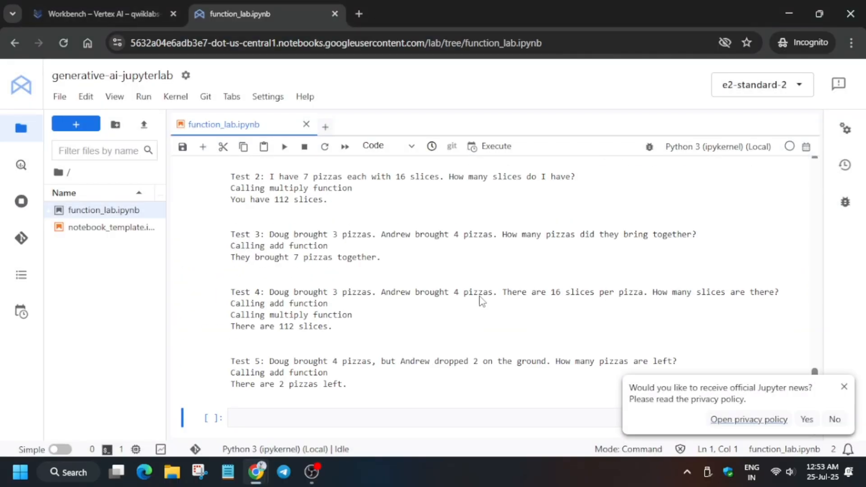
{"action": "scroll", "scroll_direction": "up", "scroll_amount": 3}
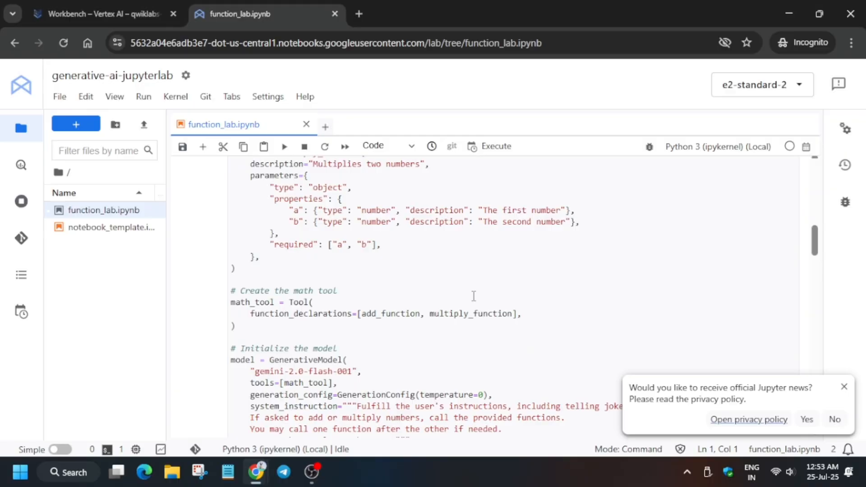
{"action": "scroll", "scroll_direction": "up", "scroll_amount": 3}
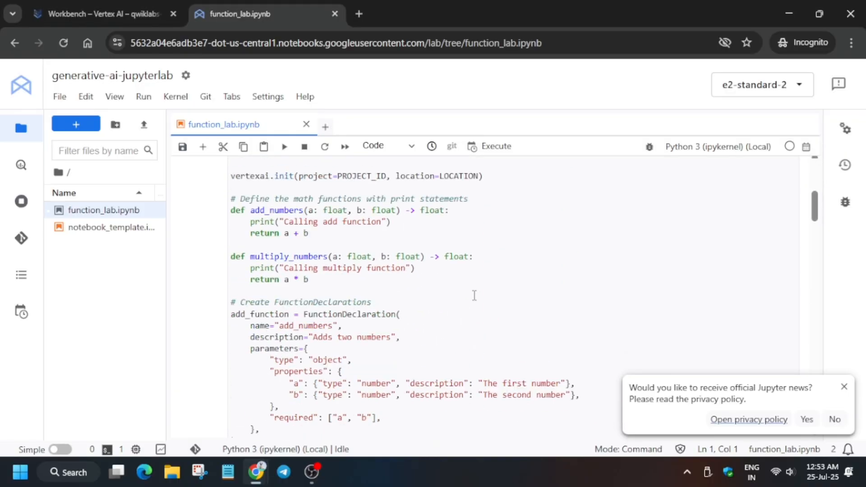
{"action": "left_click", "coordinate": [99, 13]}
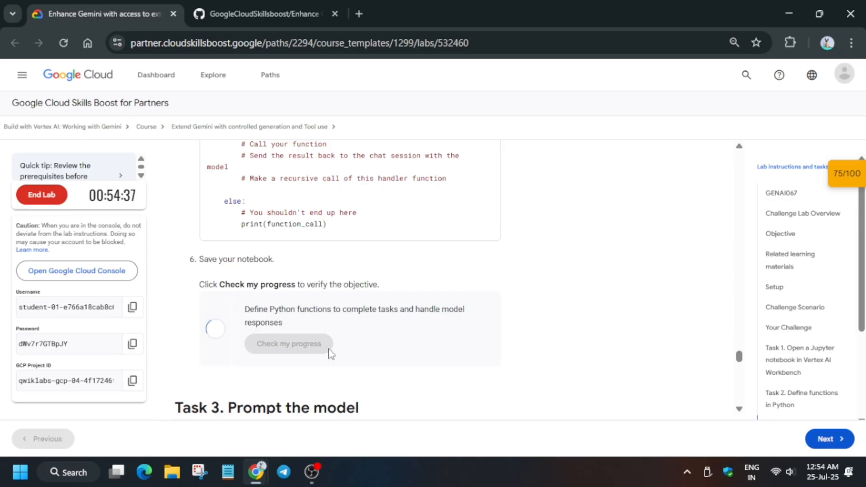
Return to the JupyterLab notebook while the Task 2 check runs at 75/100.
{"action": "left_click", "coordinate": [260, 13]}
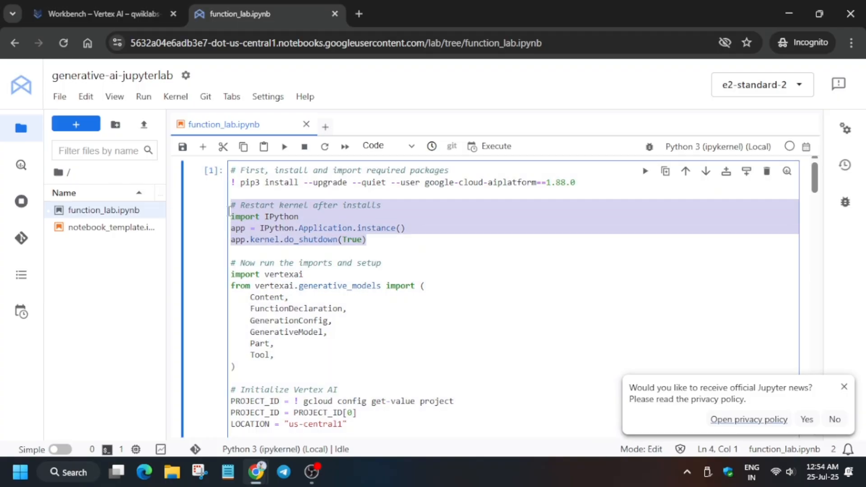
Re-run the last test cell in function_lab.ipynb, then return to the lab instructions.
{"action": "left_click", "coordinate": [232, 170]}
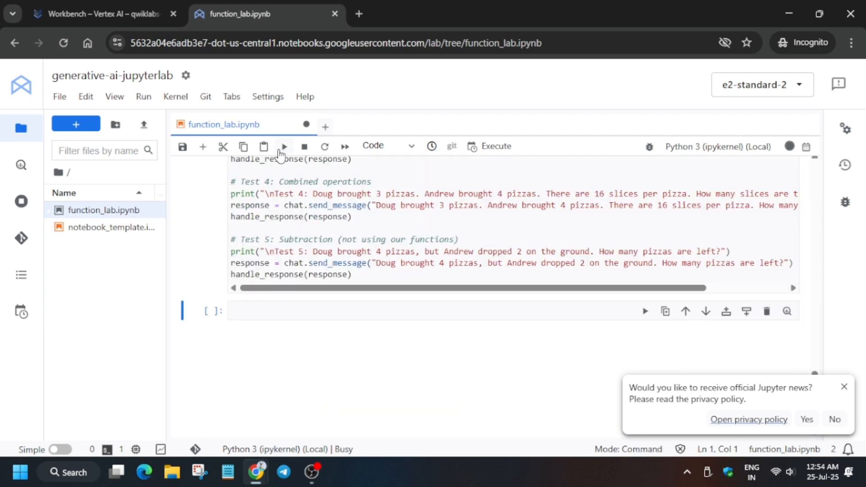
{"action": "mouse_move", "coordinate": [418, 288]}
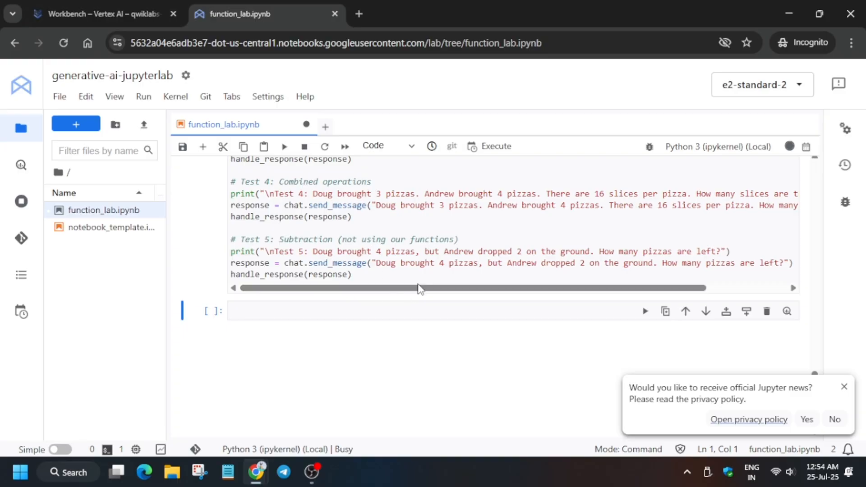
{"action": "left_click", "coordinate": [100, 14]}
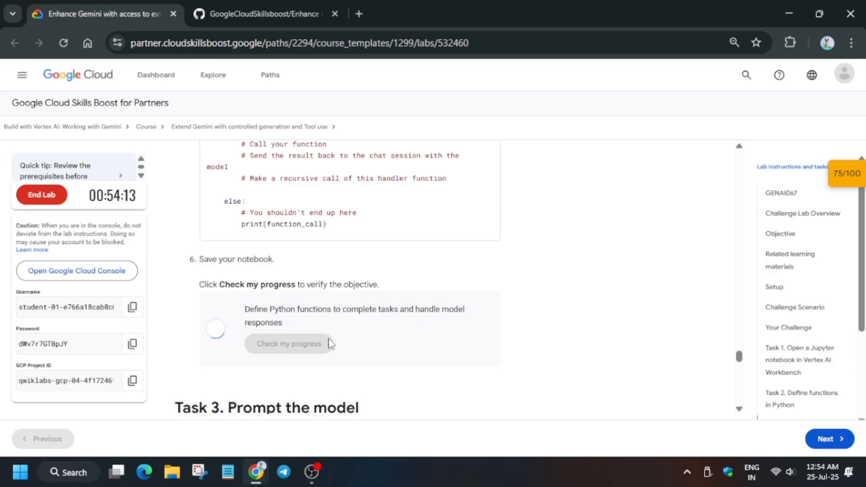
Retry the Task 2 Check my progress after it asks for add, multiply and handle_response.
{"action": "left_click", "coordinate": [288, 344]}
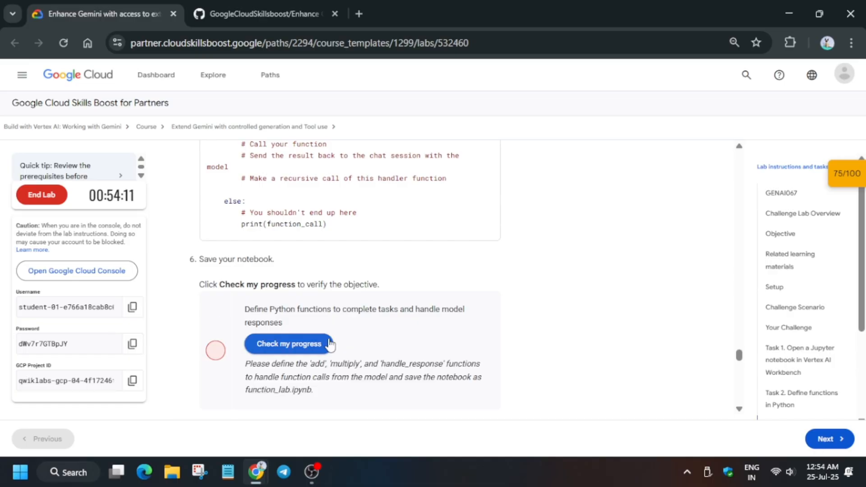
{"action": "left_click", "coordinate": [288, 344]}
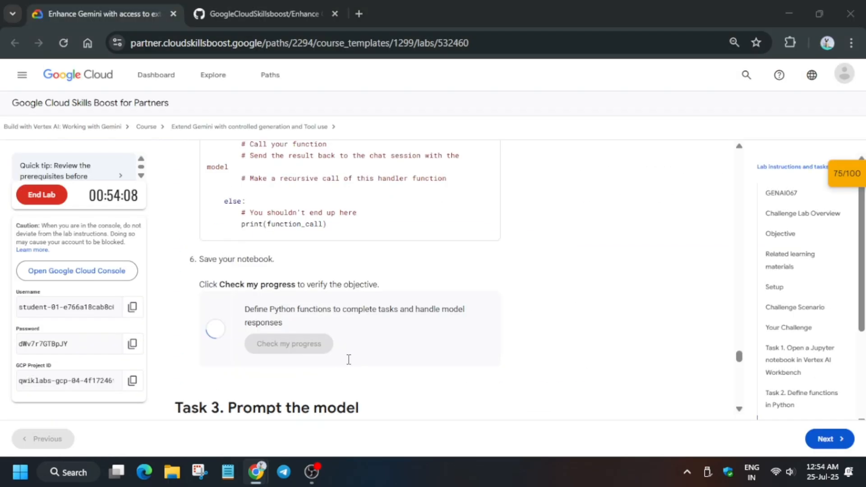
{"action": "left_click", "coordinate": [266, 14]}
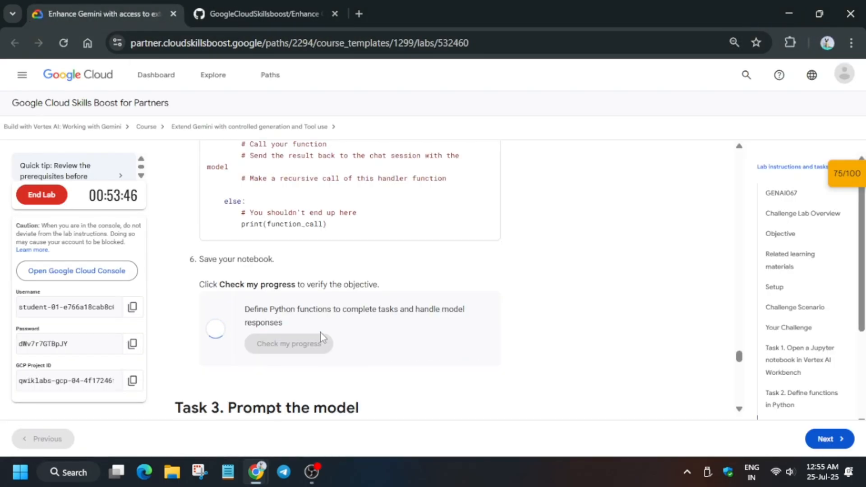
{"action": "left_click", "coordinate": [289, 343]}
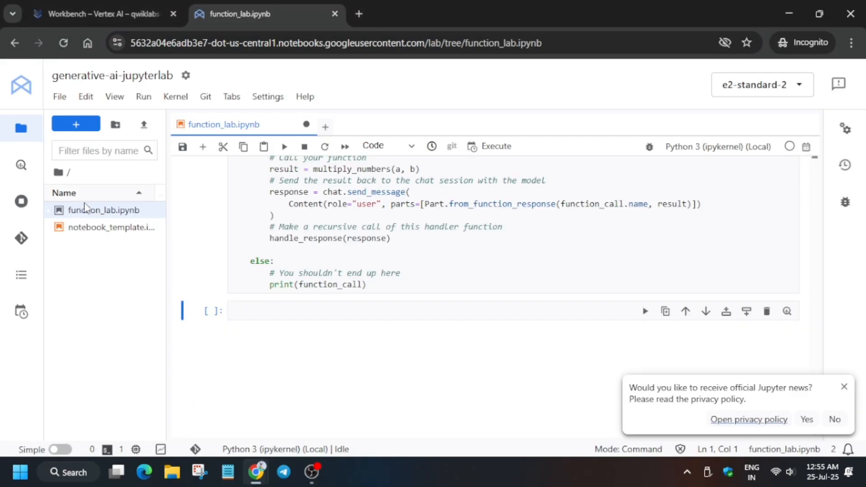
{"action": "left_click", "coordinate": [97, 13]}
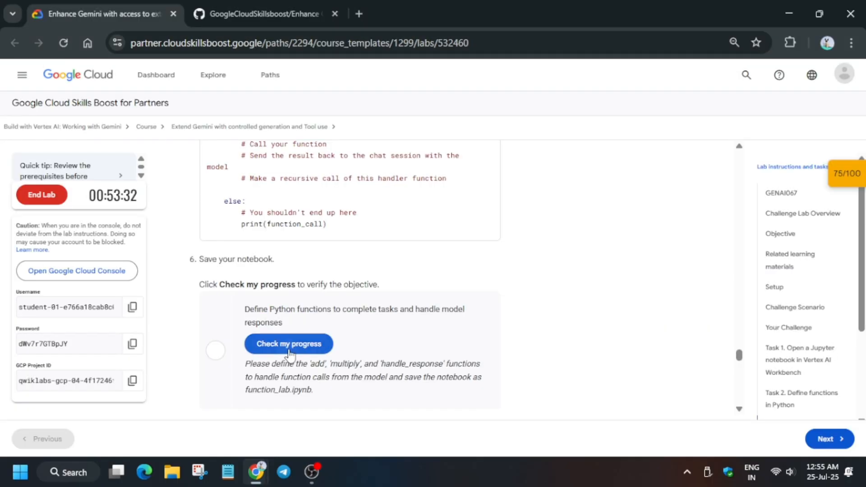
Pass the function-definition check, reload to show 100/100, and request End Lab.
{"action": "left_click", "coordinate": [288, 343]}
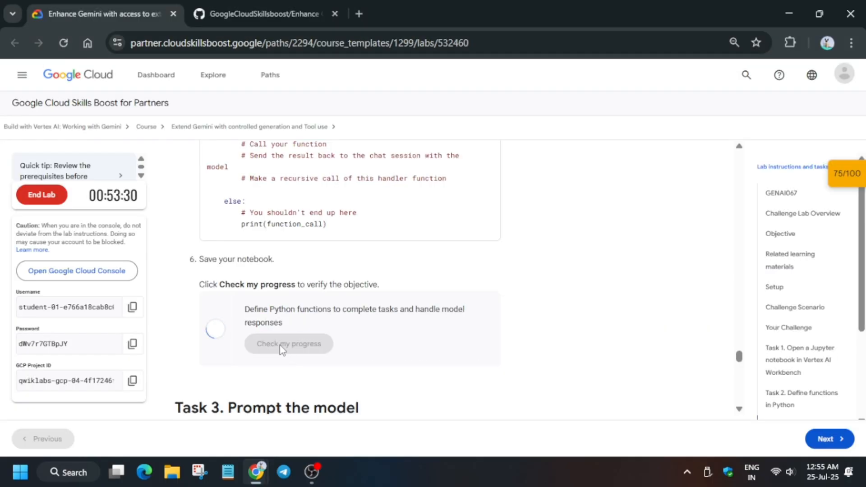
{"action": "mouse_move", "coordinate": [372, 348]}
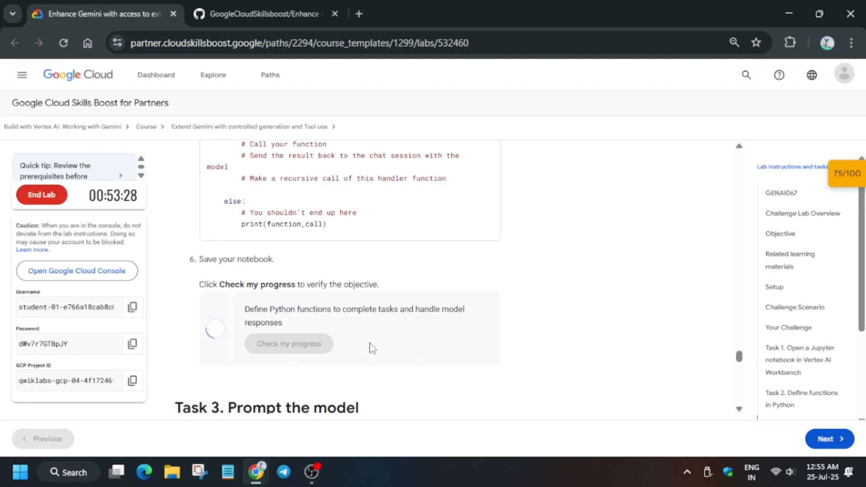
{"action": "left_click", "coordinate": [288, 344]}
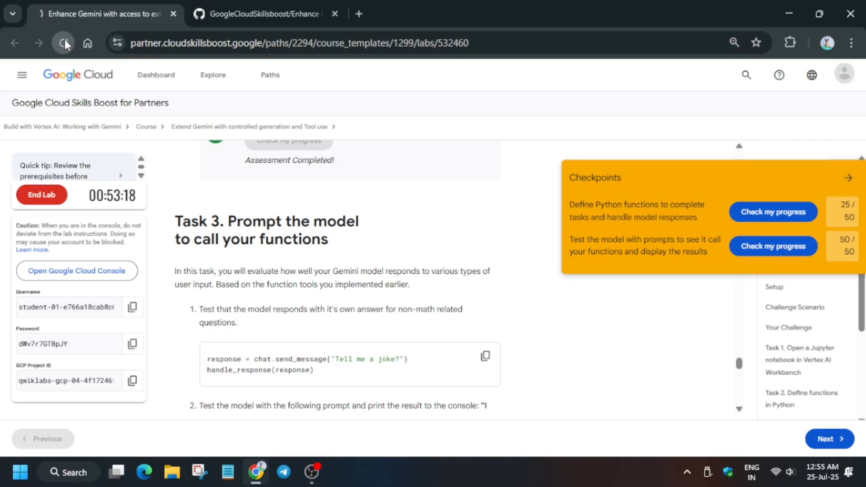
{"action": "left_click", "coordinate": [63, 42]}
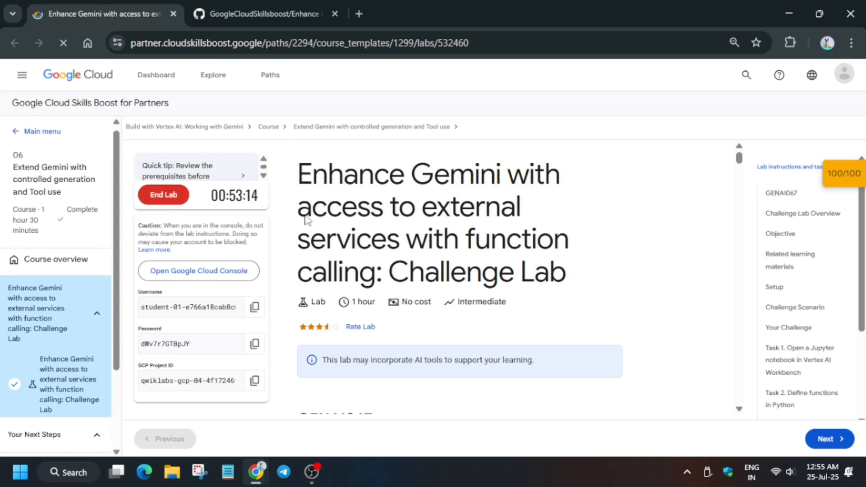
{"action": "left_click", "coordinate": [163, 195]}
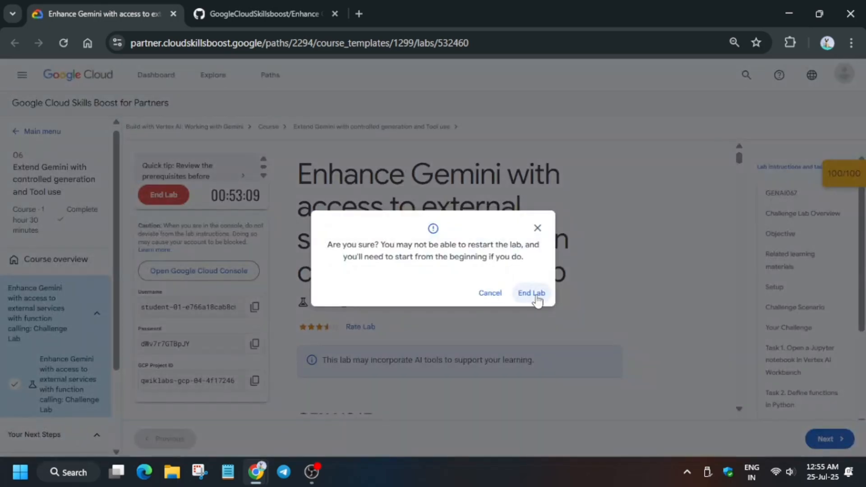